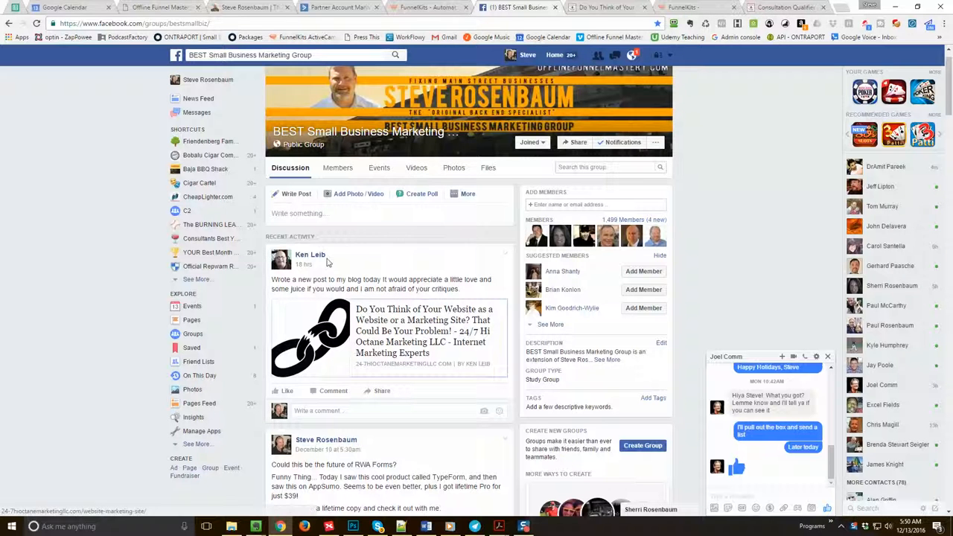
mouse_move(374, 321)
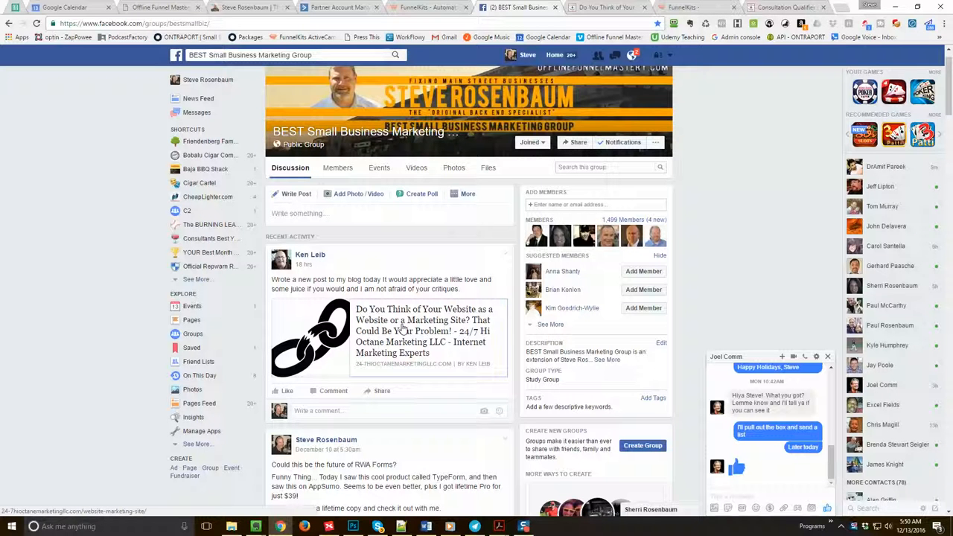
mouse_move(424, 317)
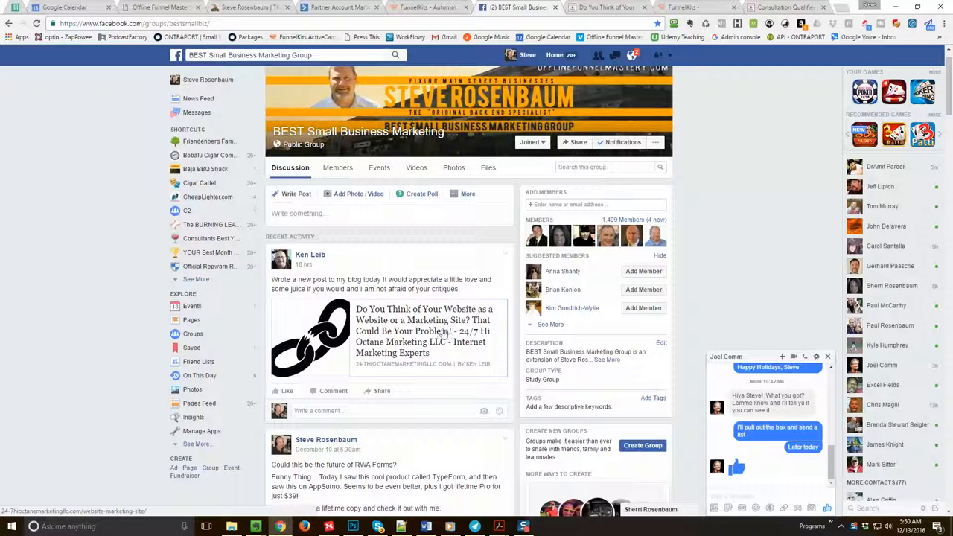
mouse_move(454, 348)
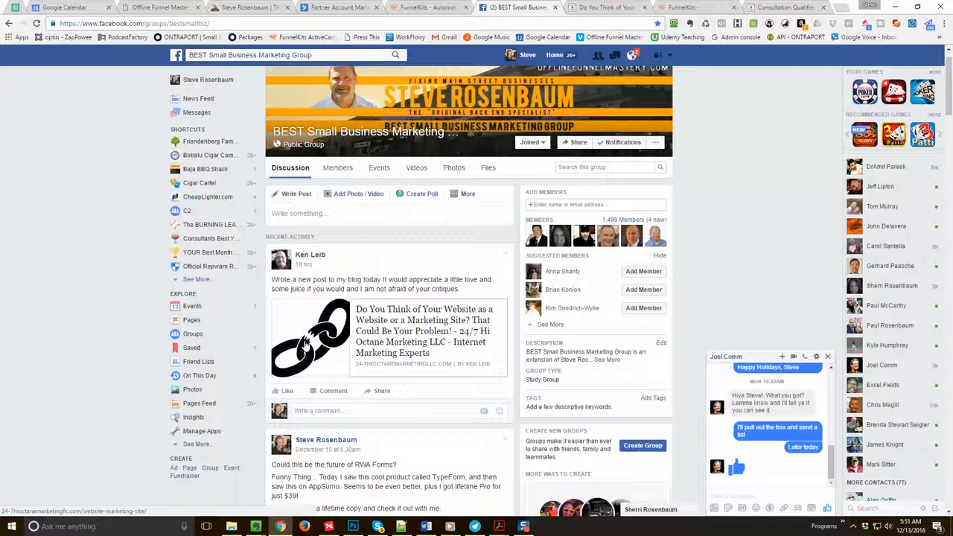
mouse_move(278, 339)
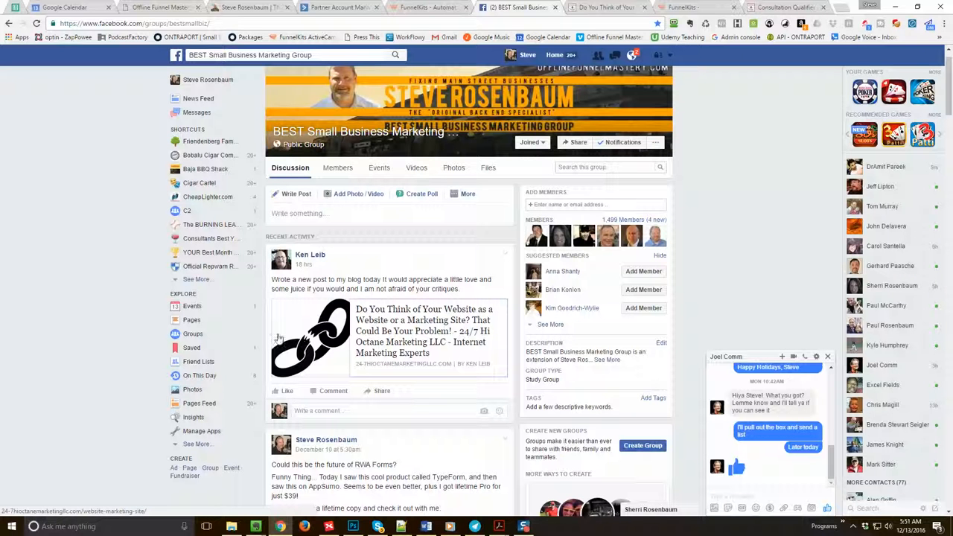
mouse_move(302, 335)
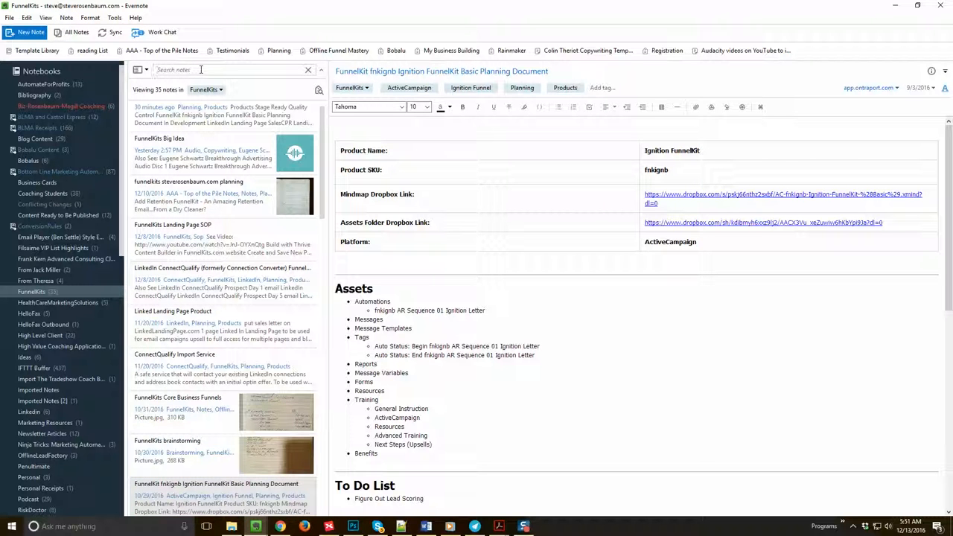
- Search all notebooks for 'oauth' and open the Debugger - Facebook for Developers note
text(oaut)
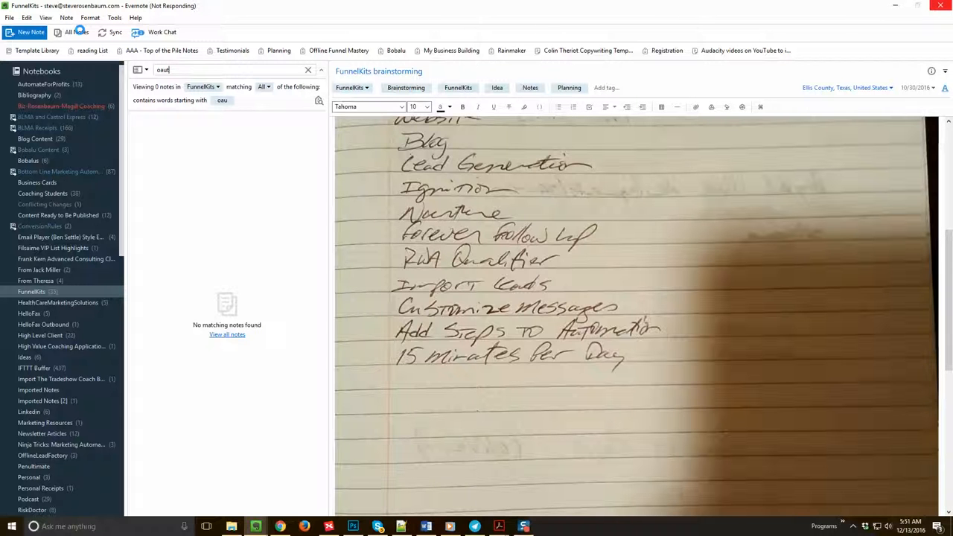
click(308, 70)
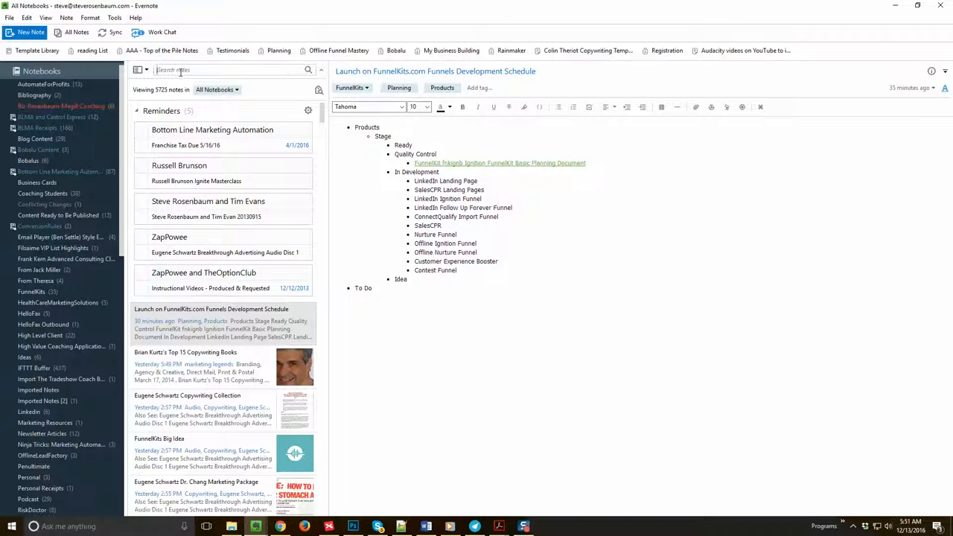
text(oauth)
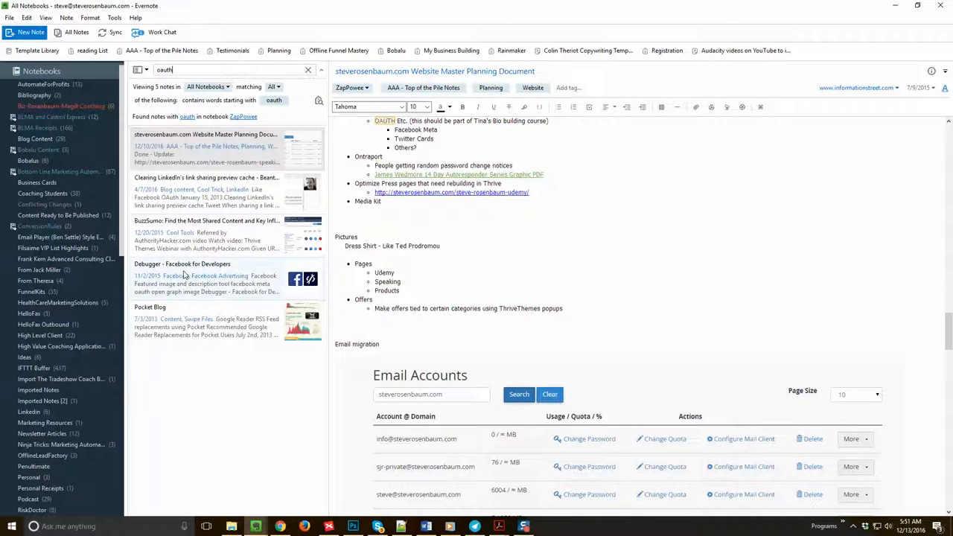
click(206, 277)
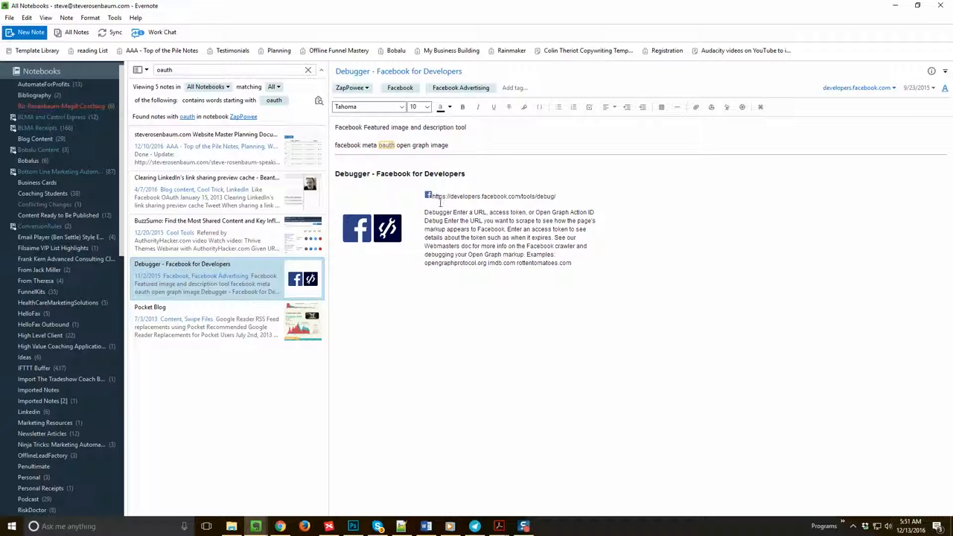
mouse_move(532, 203)
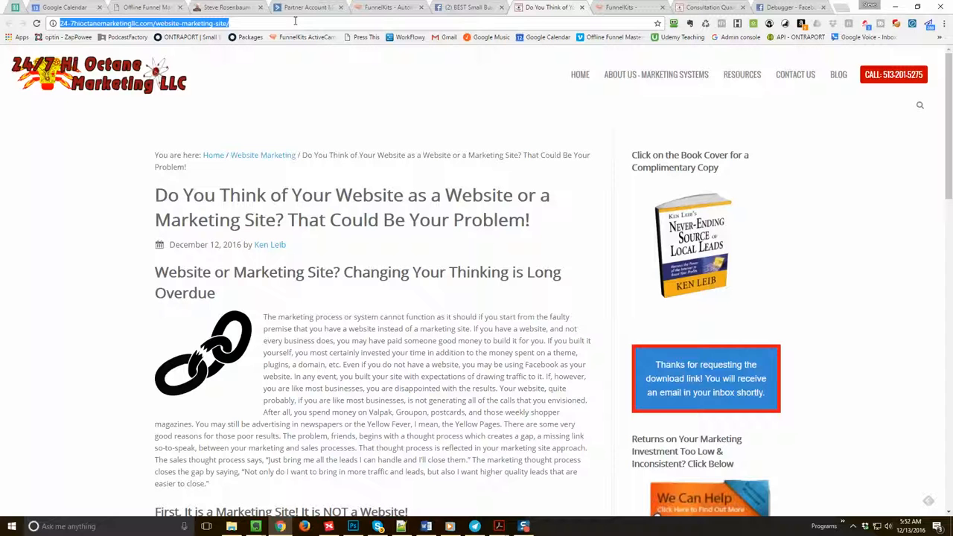
click(790, 7)
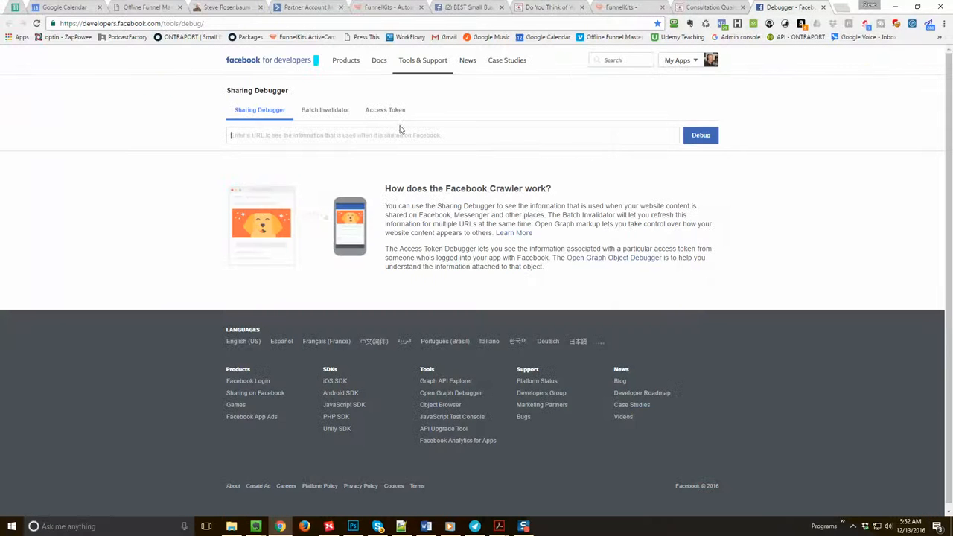
text(http://24-7hioctanemarketingllc.com/website-marketing-site/)
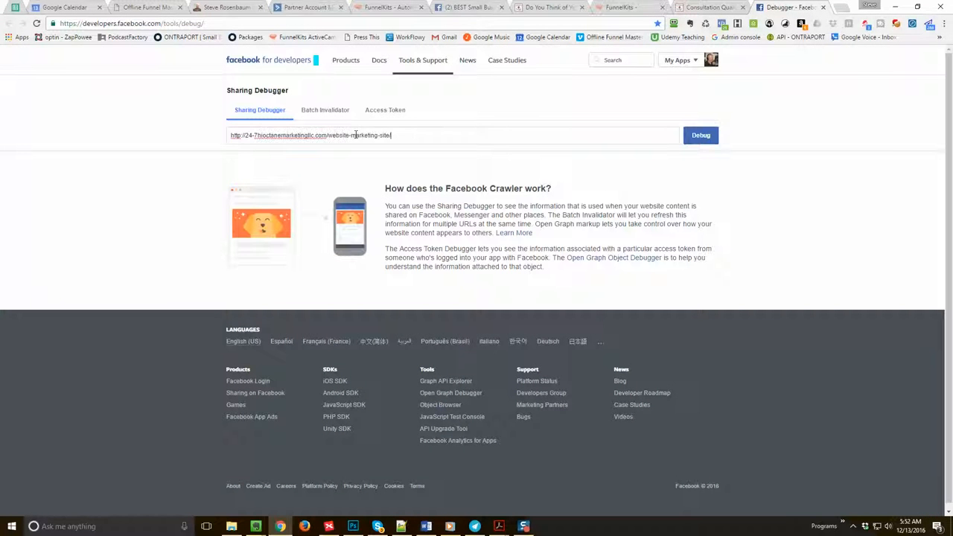
click(700, 135)
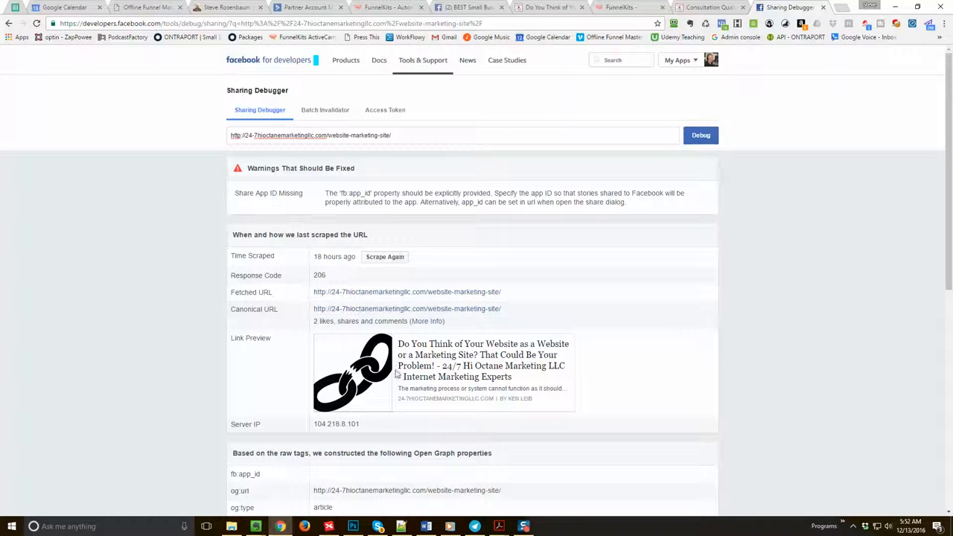
scroll(down, 3)
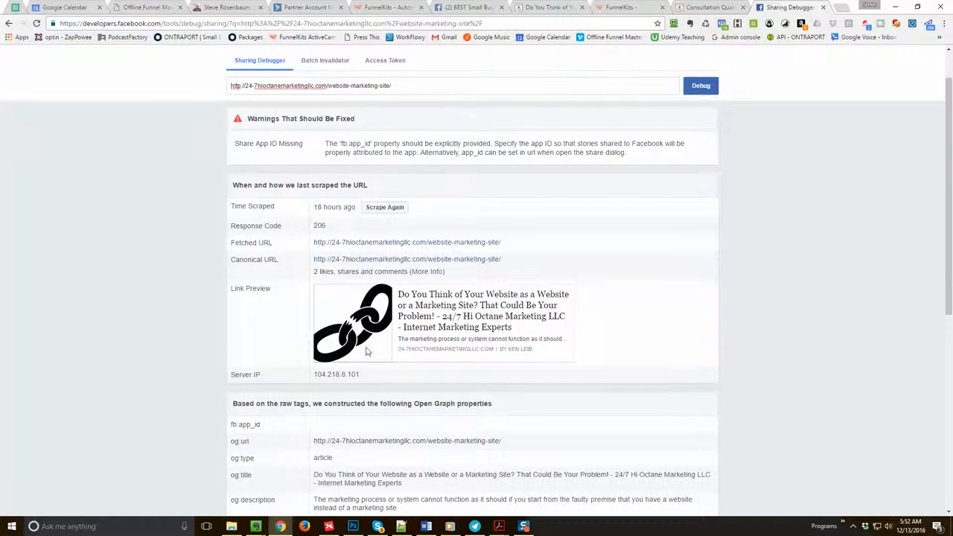
scroll(down, 3)
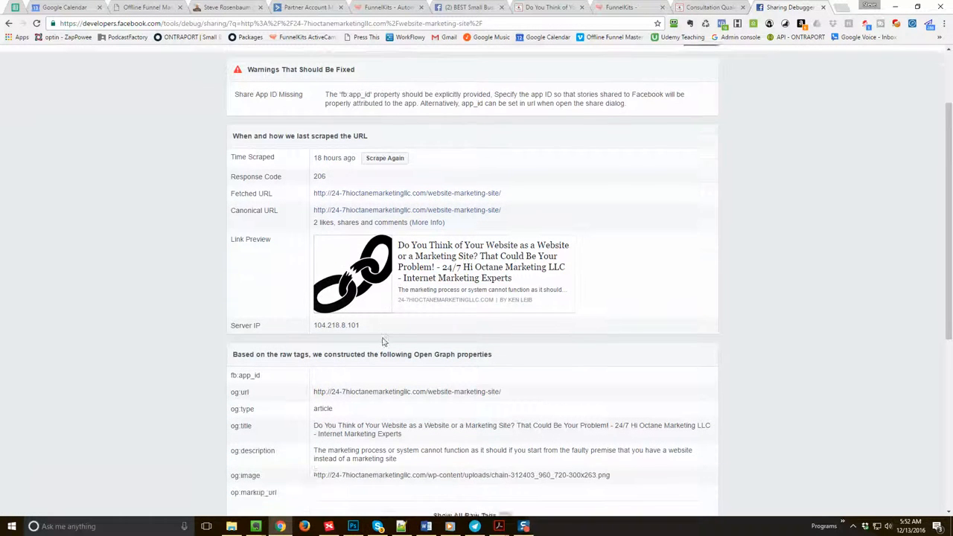
scroll(down, 3)
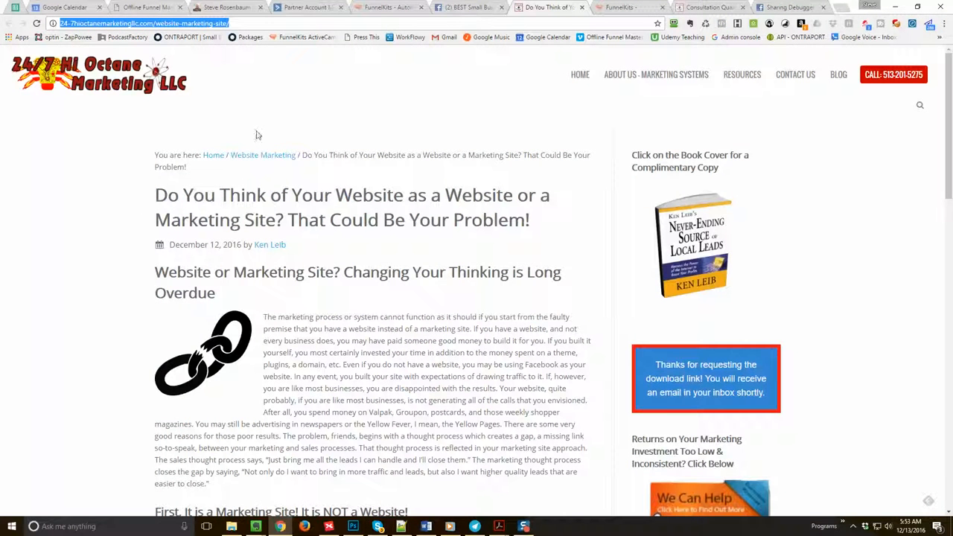
mouse_move(220, 173)
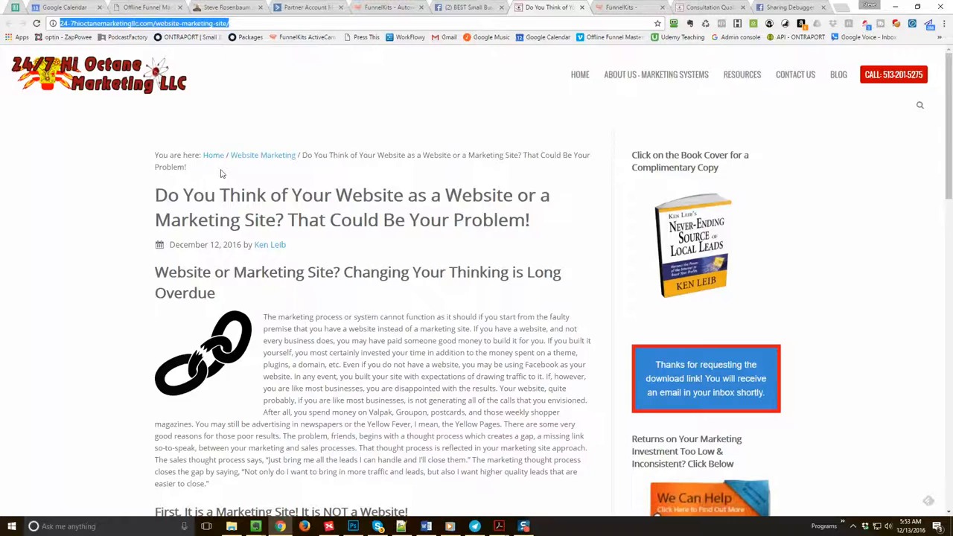
scroll(down, 3)
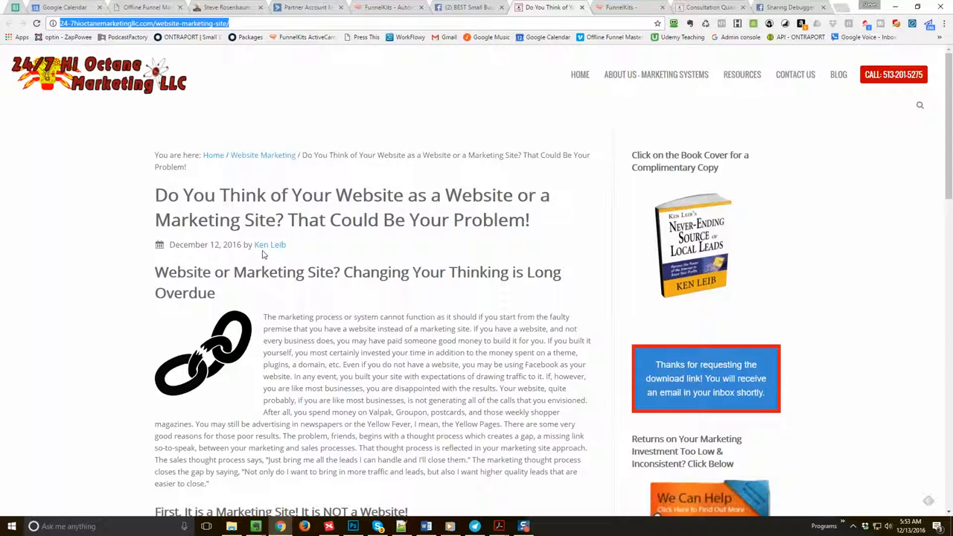
scroll(down, 3)
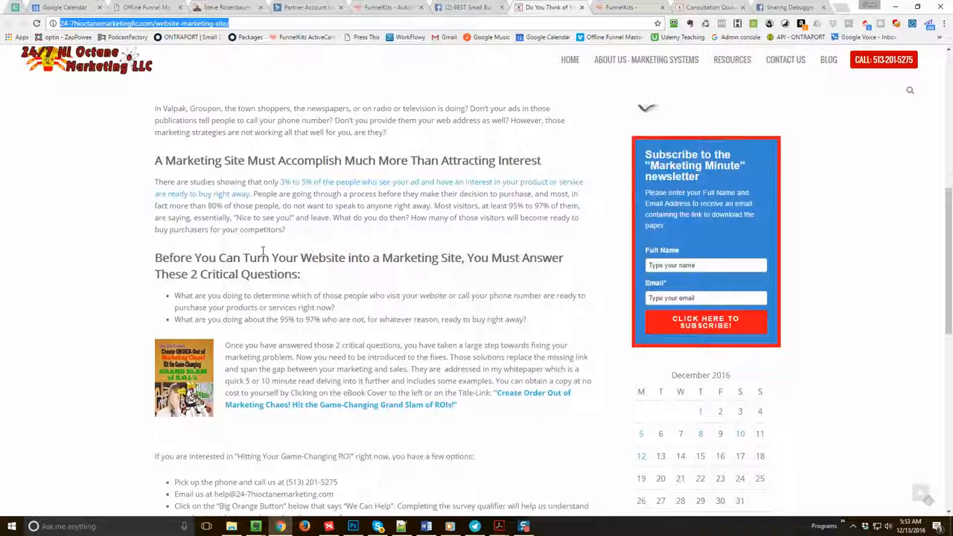
scroll(down, 3)
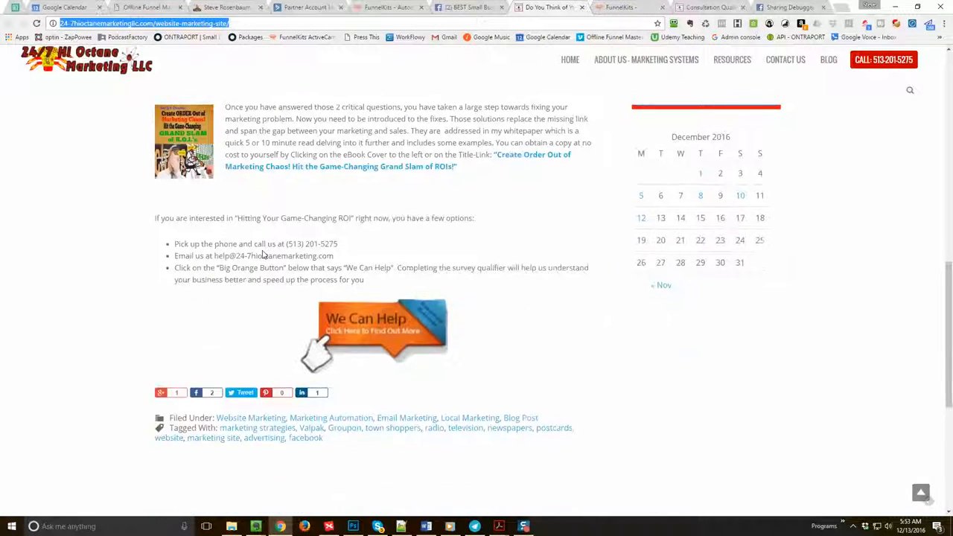
scroll(up, 3)
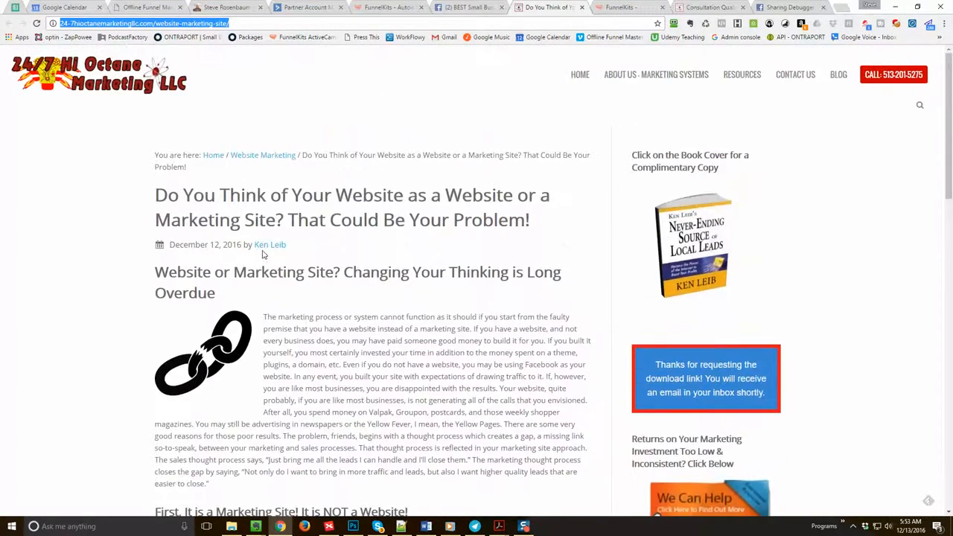
scroll(down, 3)
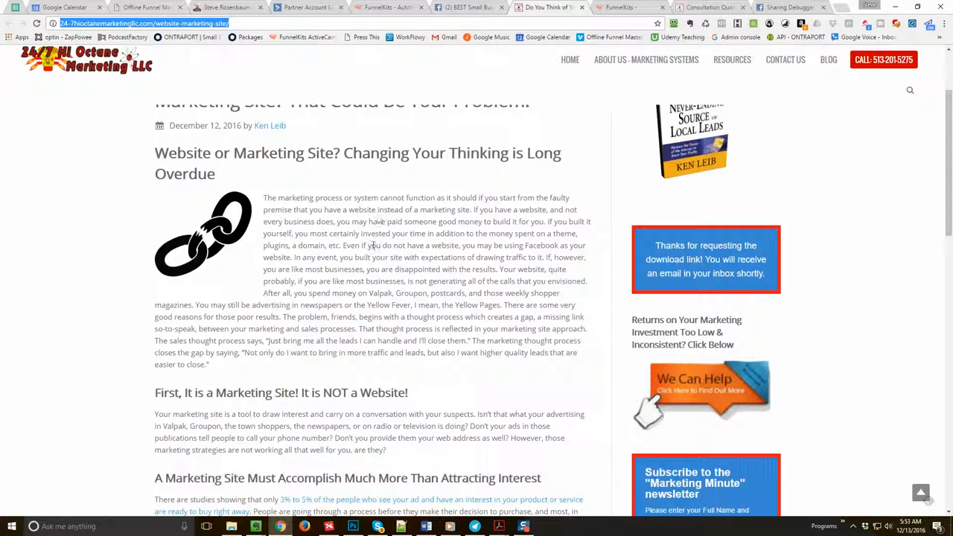
mouse_move(203, 223)
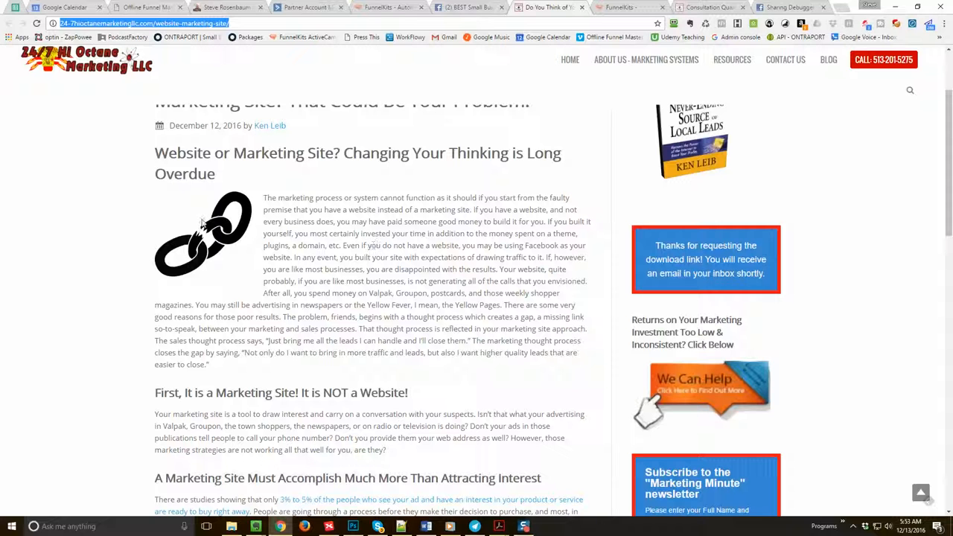
mouse_move(212, 237)
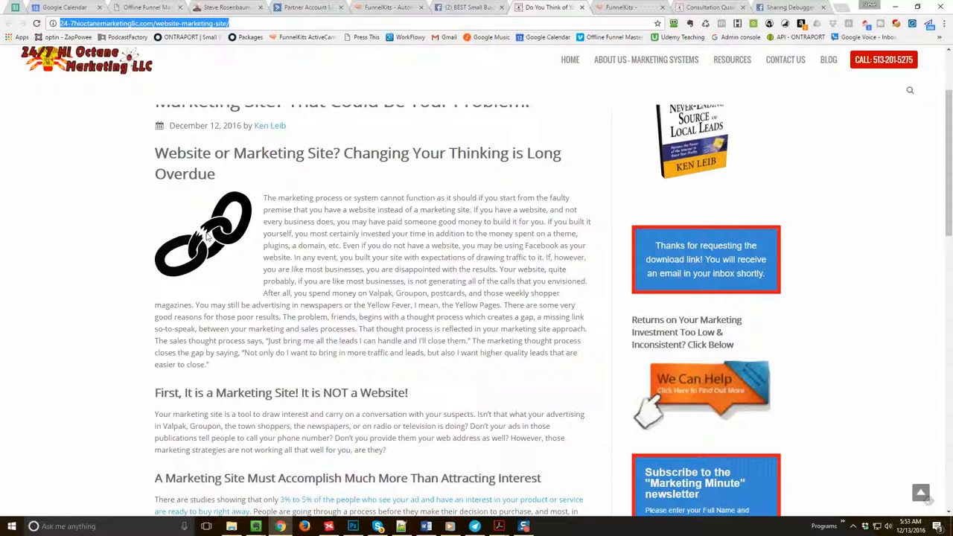
mouse_move(336, 235)
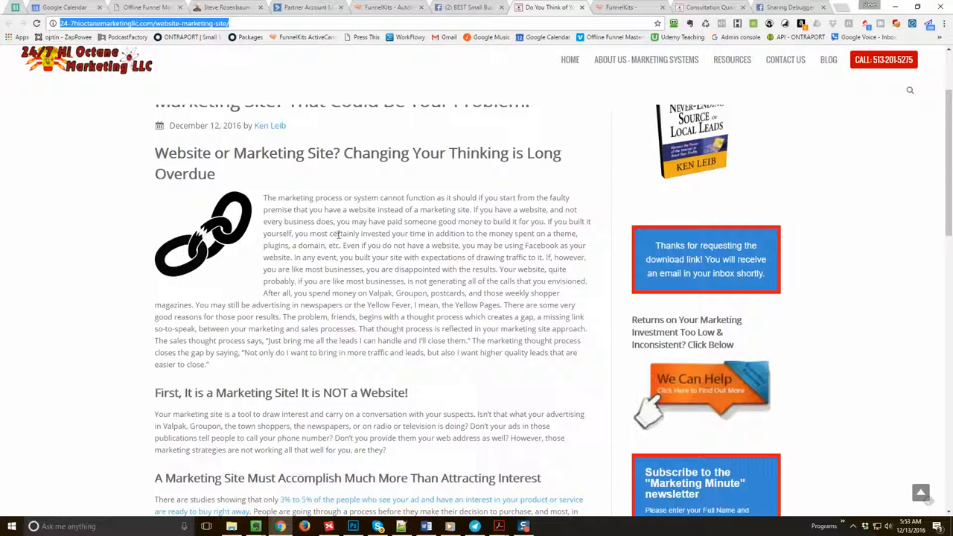
scroll(down, 3)
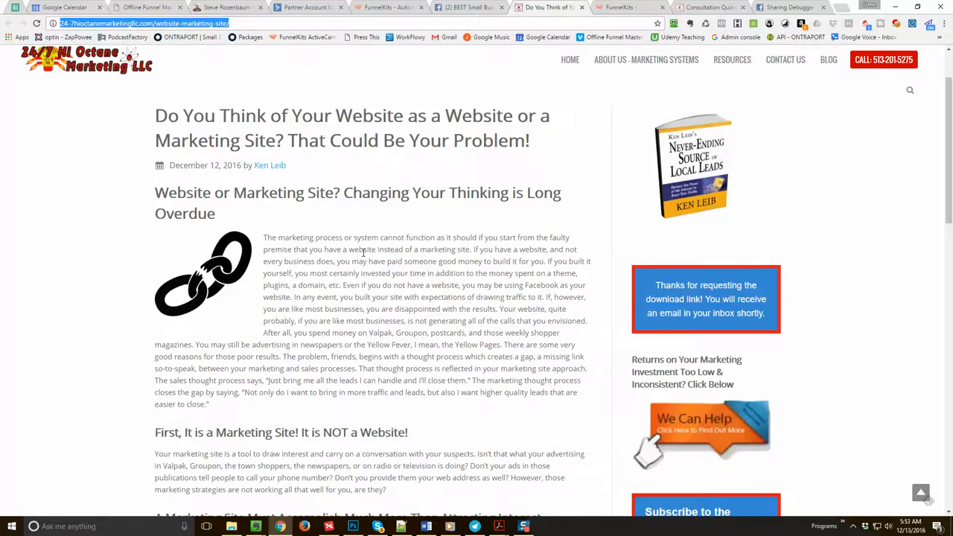
scroll(down, 3)
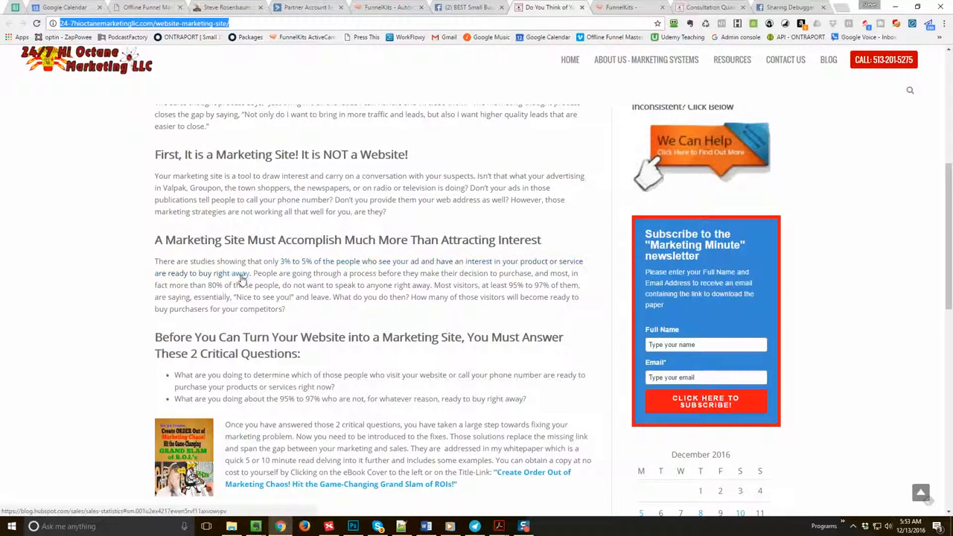
scroll(down, 3)
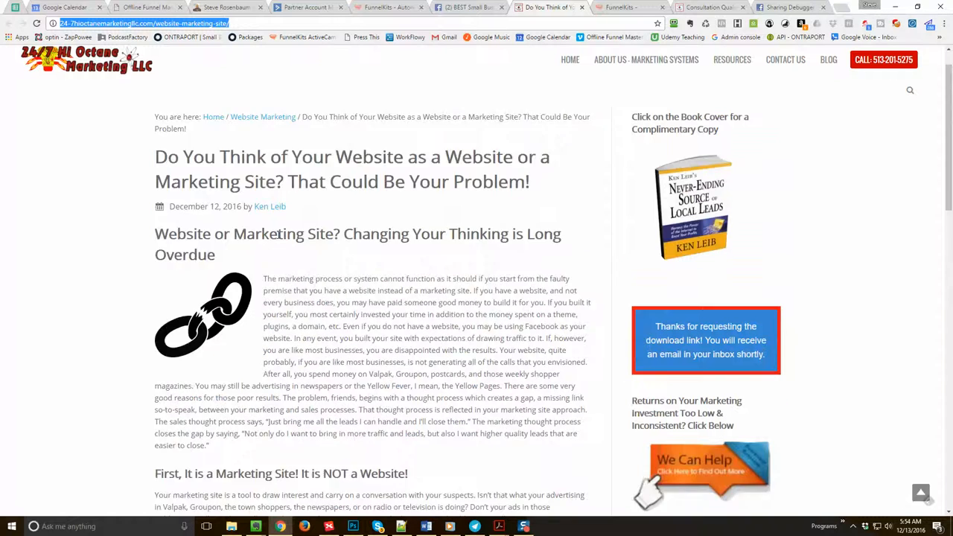
- Highlight the article's critical questions heading and both questions, then return to Evernote's note search
scroll(down, 3)
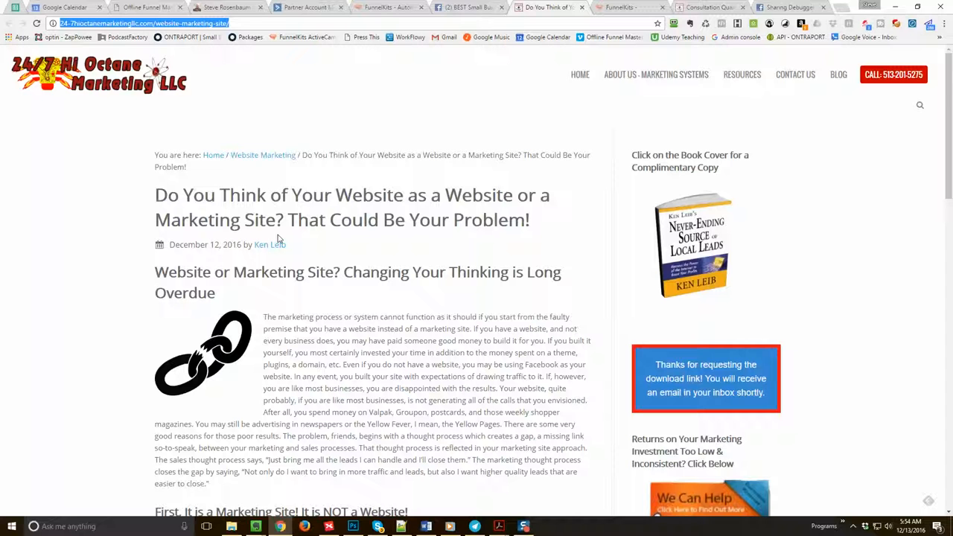
scroll(down, 3)
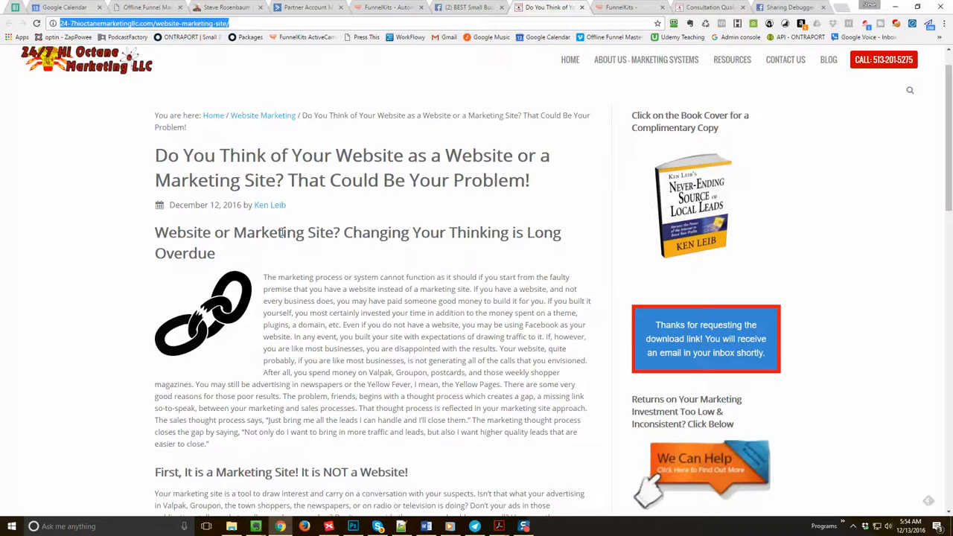
scroll(down, 3)
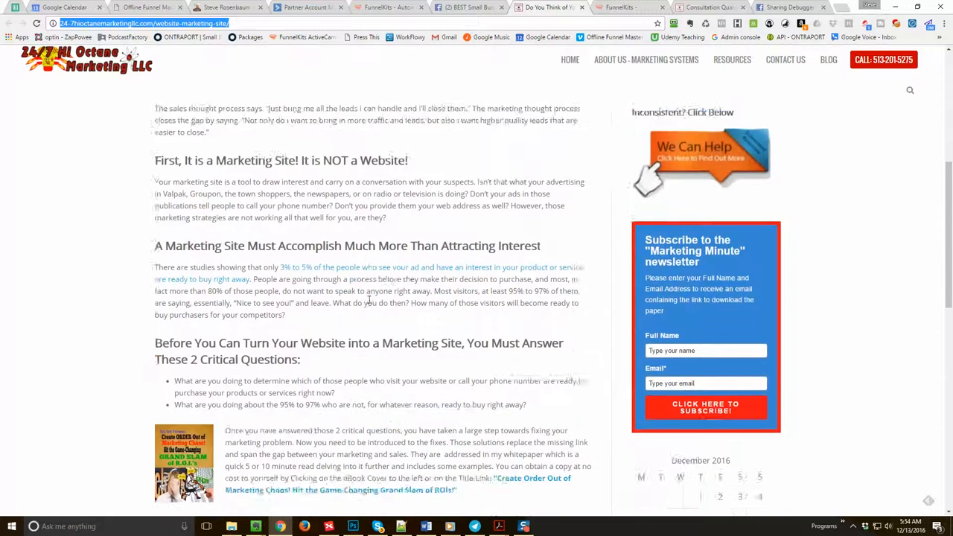
scroll(down, 3)
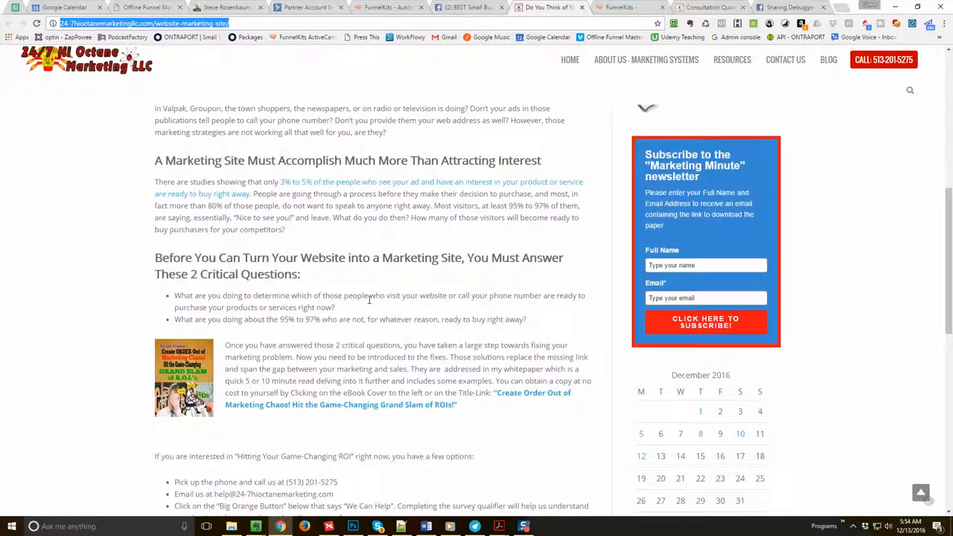
scroll(down, 3)
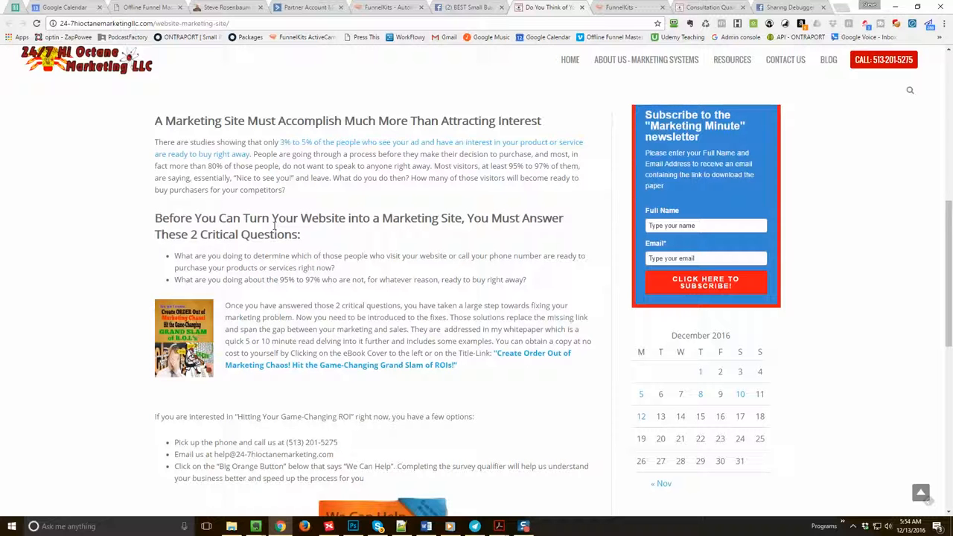
mouse_move(402, 242)
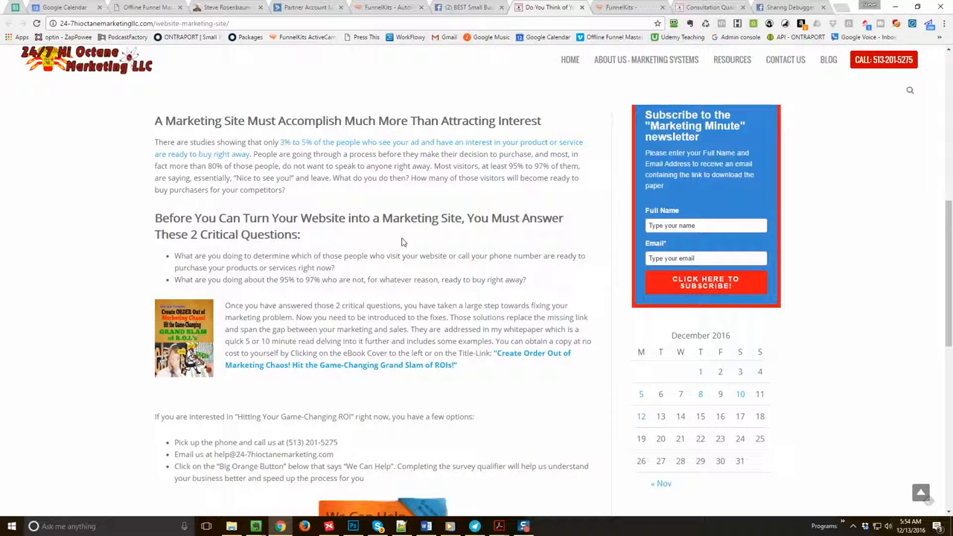
mouse_move(356, 239)
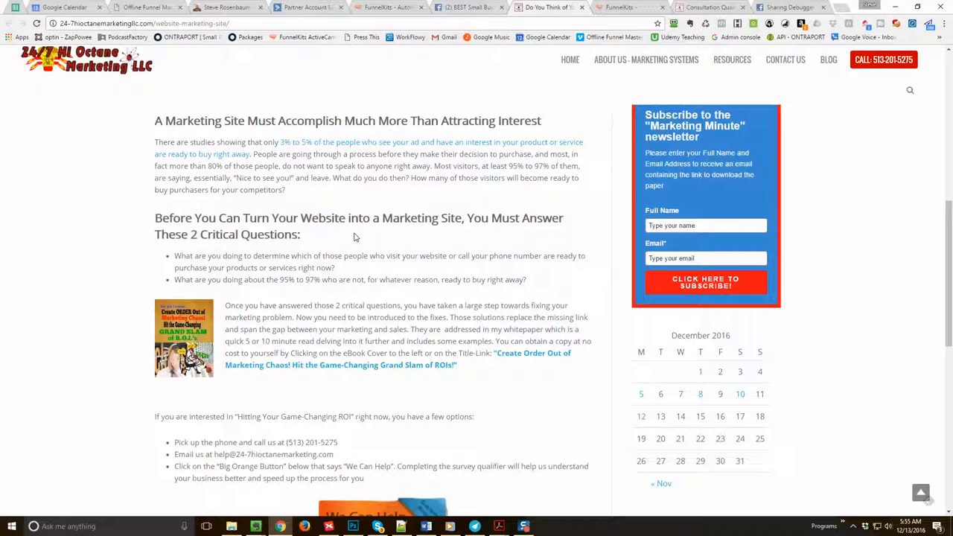
double_click(167, 218)
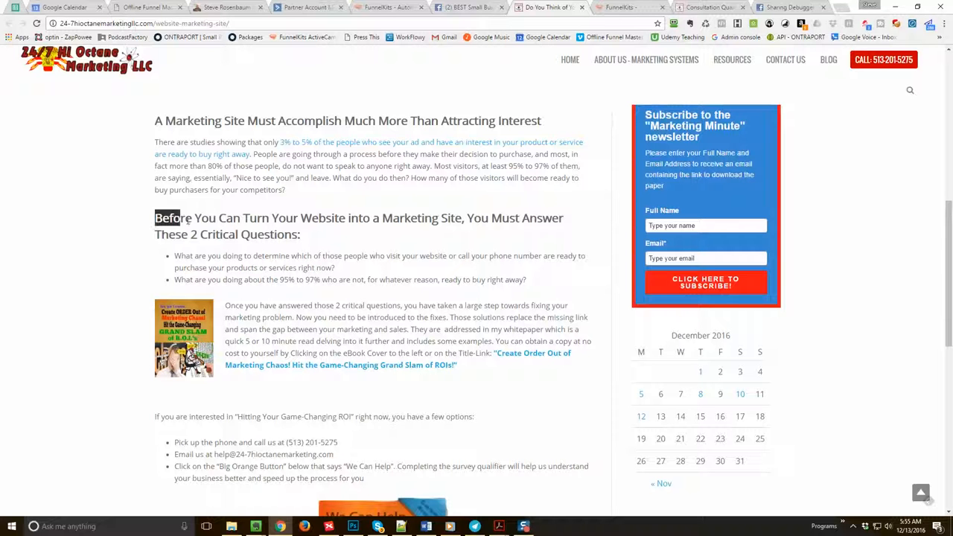
drag(155, 218, 527, 280)
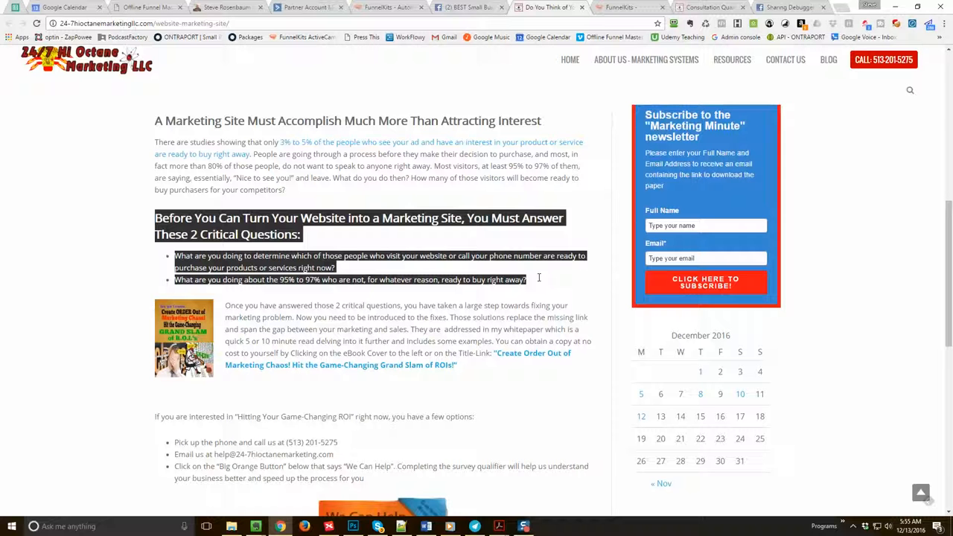
mouse_move(385, 238)
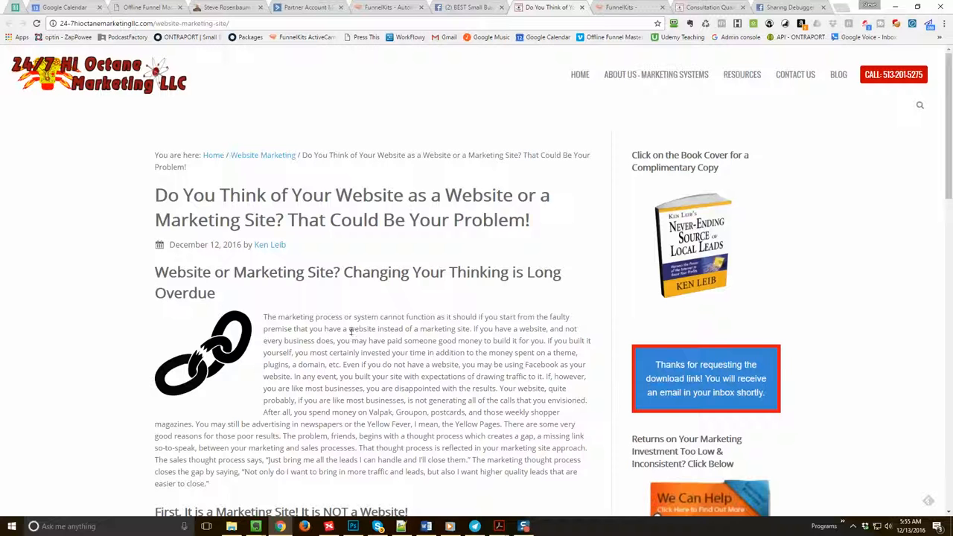
mouse_move(404, 121)
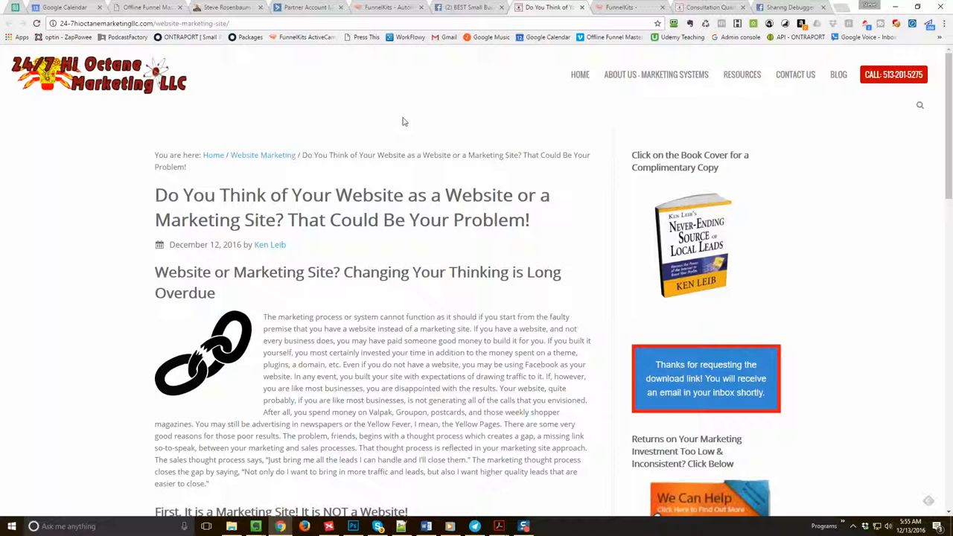
mouse_move(406, 116)
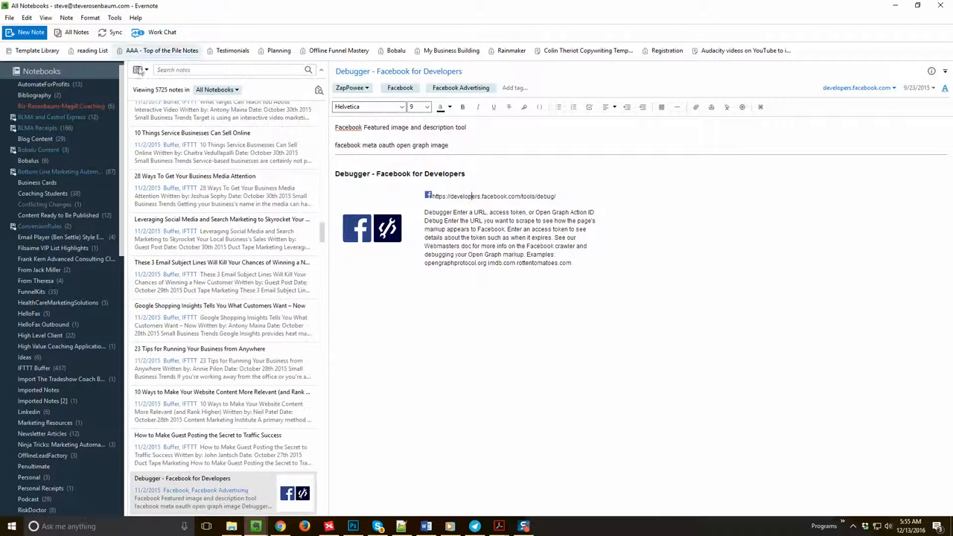
click(223, 69)
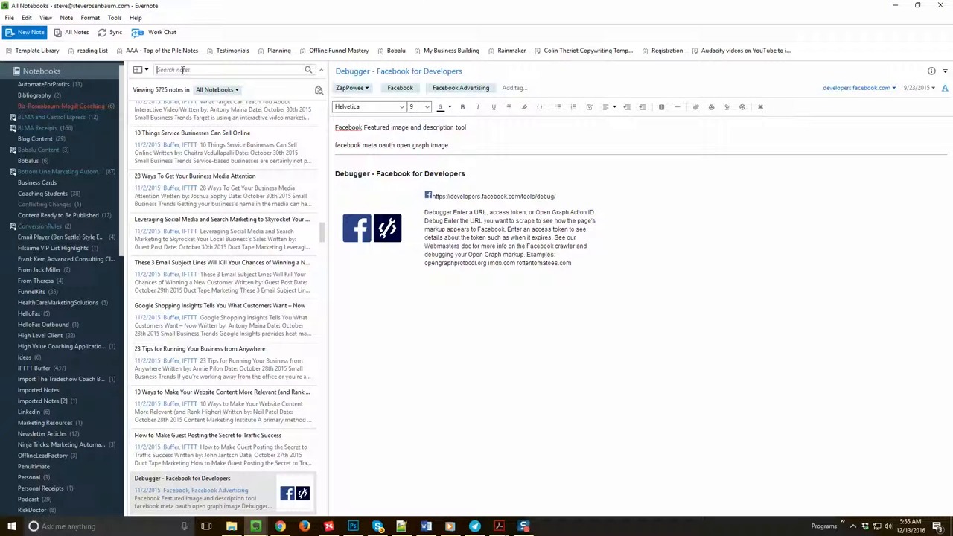